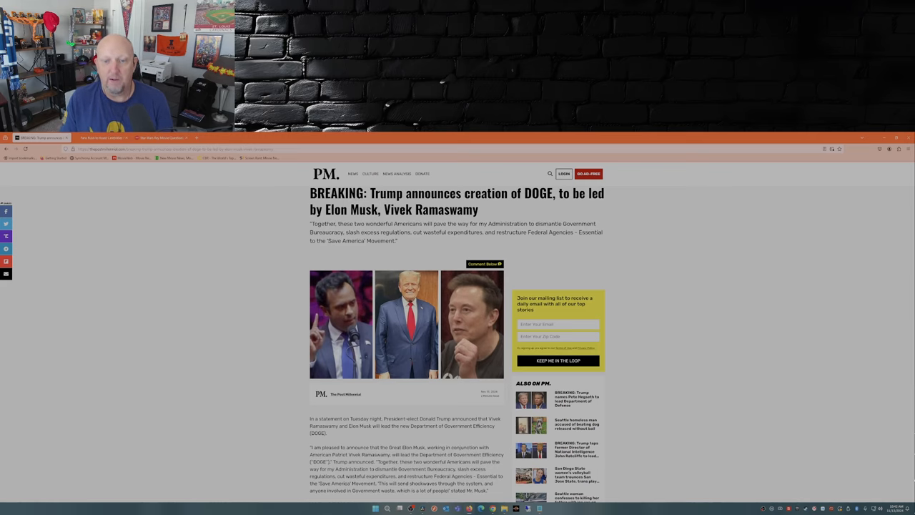
scroll("down", 3)
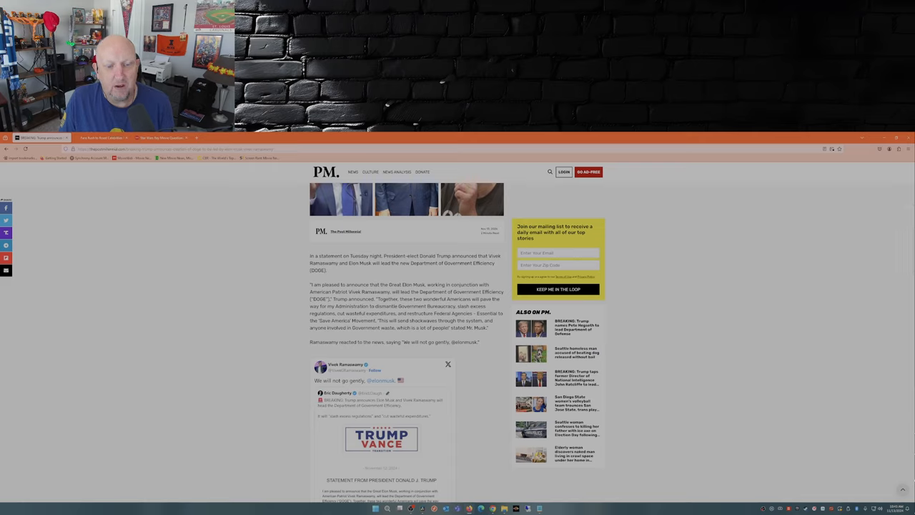
scroll("down", 3)
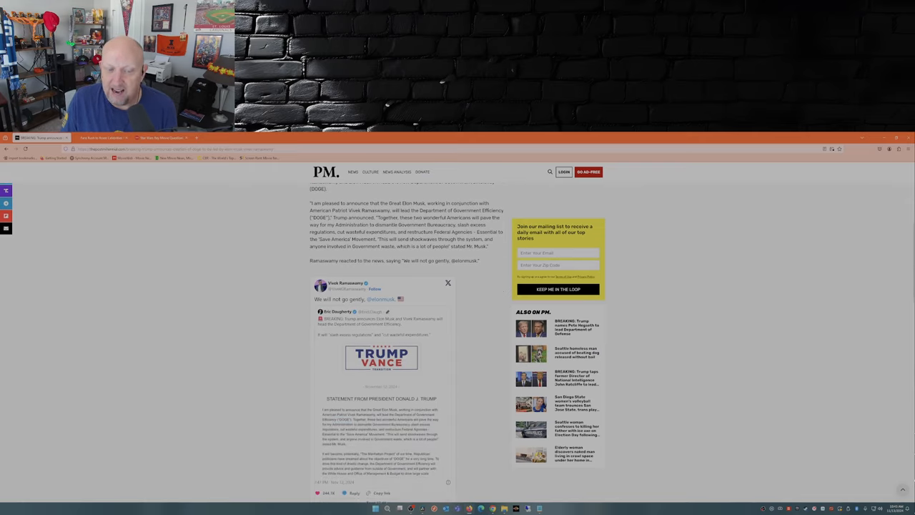
scroll("down", 3)
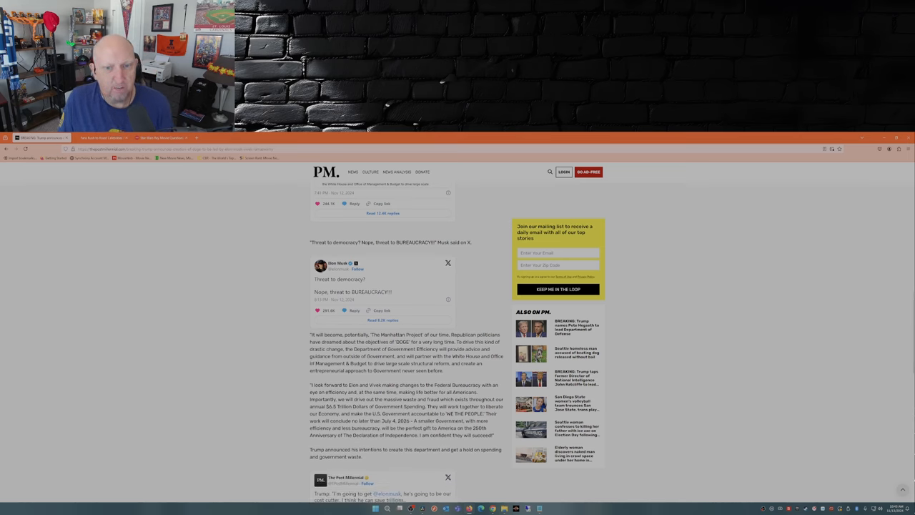
scroll("down", 3)
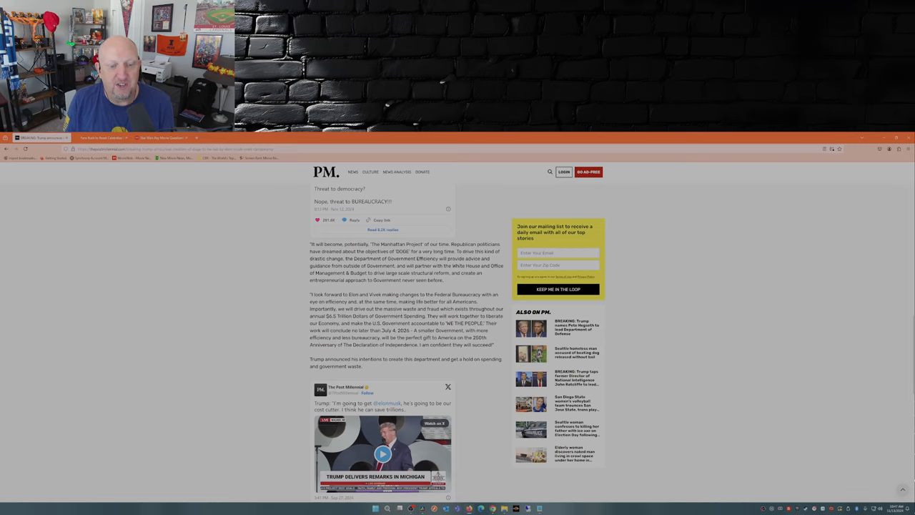
scroll("down", 3)
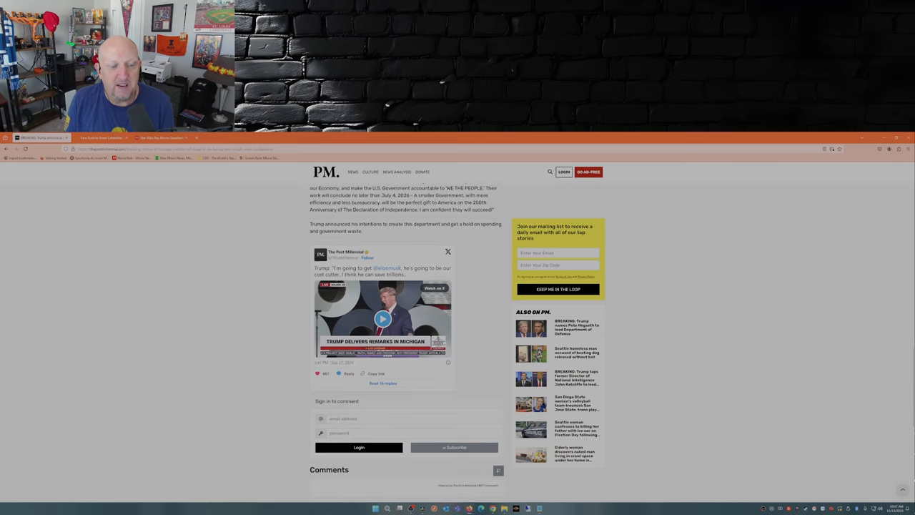
scroll("down", 3)
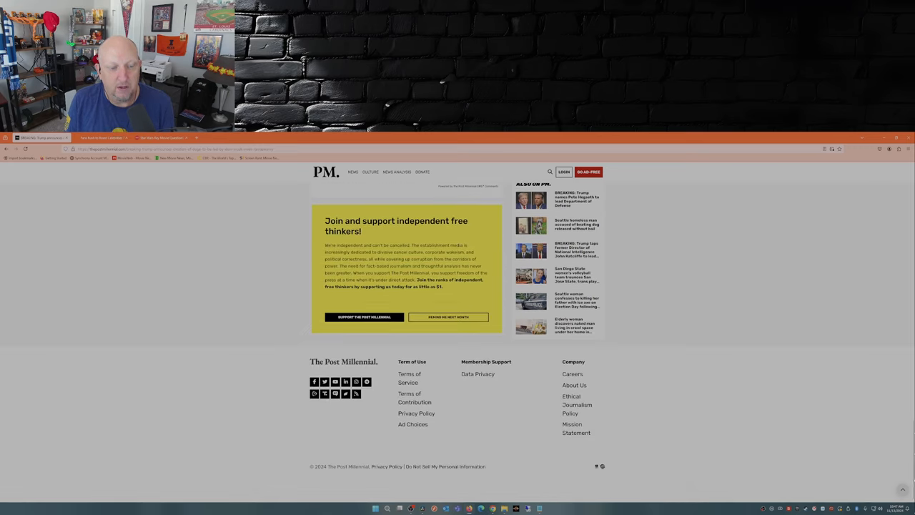
scroll("up", 3)
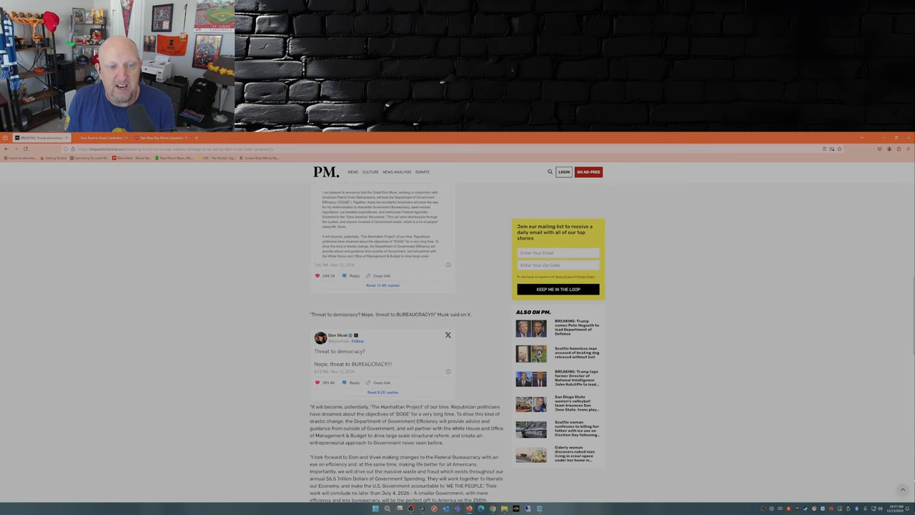
scroll("up", 3)
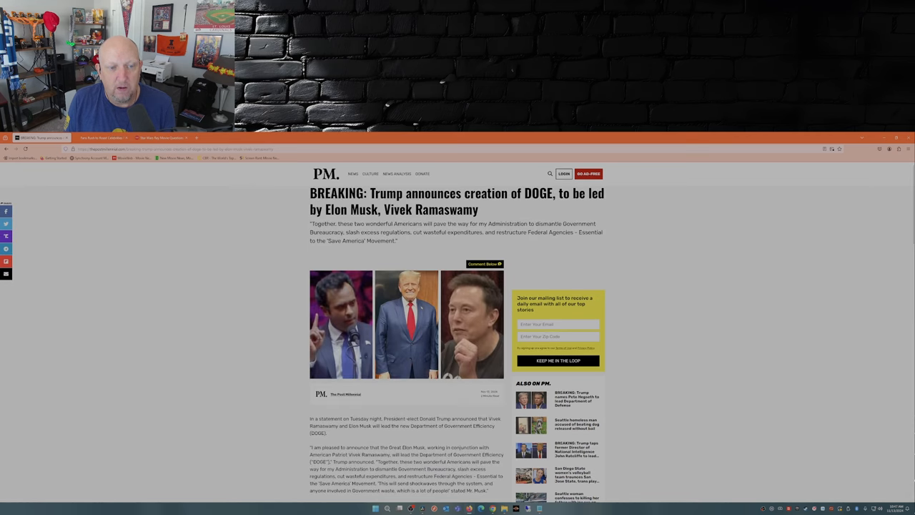